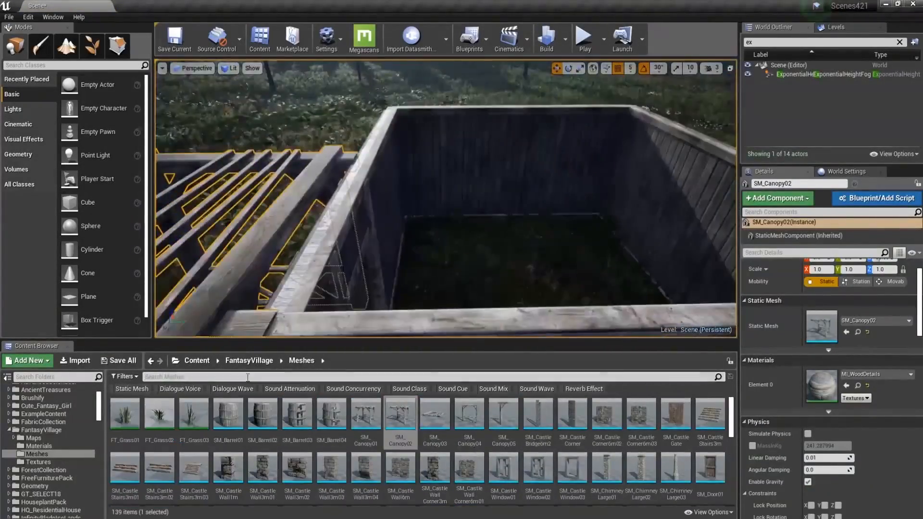
Place a Post Process Volume onto the stone path in the JapaneseShrine level
{"action": "type", "text": "house"}
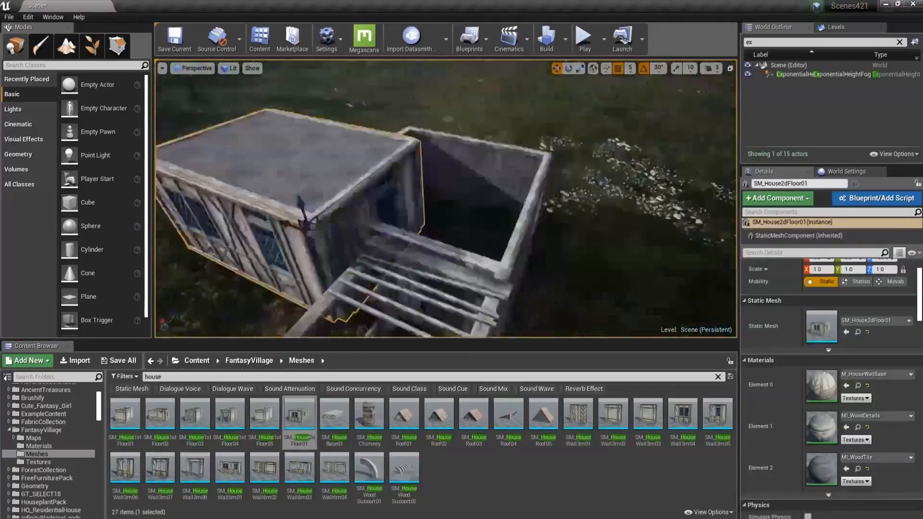
{"action": "left_click", "coordinate": [508, 413]}
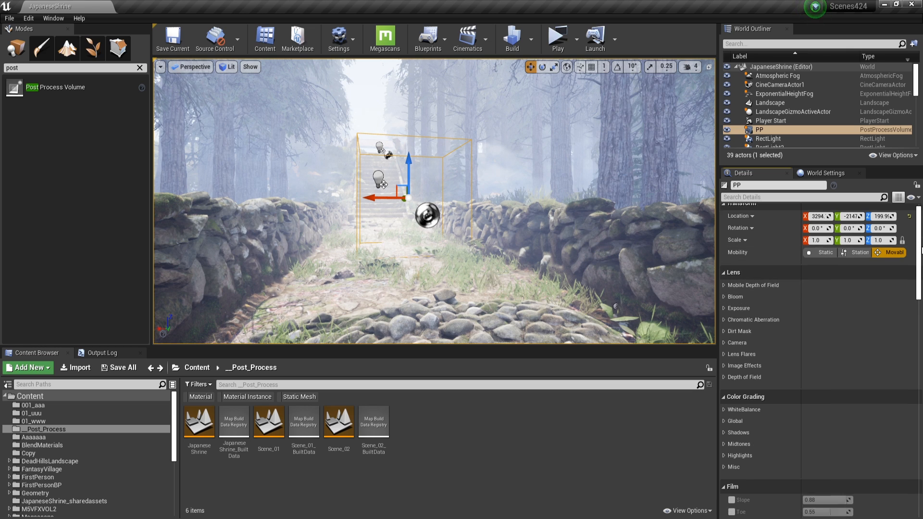
Scroll the Details panel to the volume's priority, blend radius and blend weight settings
{"action": "scroll", "scroll_direction": "down", "scroll_amount": 3}
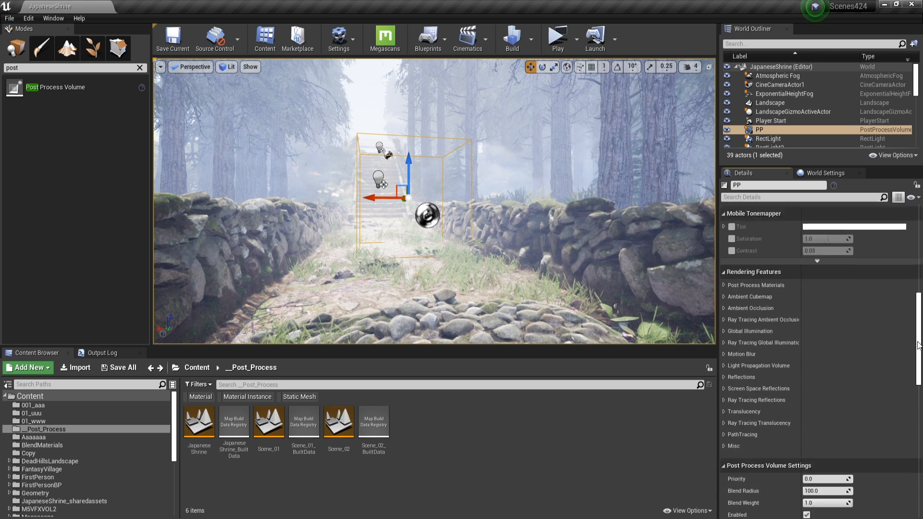
{"action": "scroll", "scroll_direction": "down", "scroll_amount": 3}
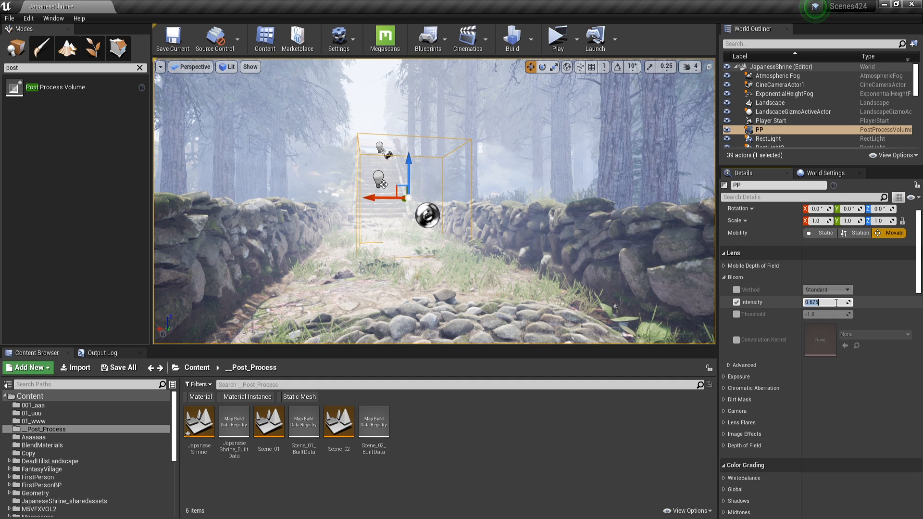
Set the volume's Bloom intensity to 0.0 and reveal its Exposure settings
{"action": "type", "text": "0.0"}
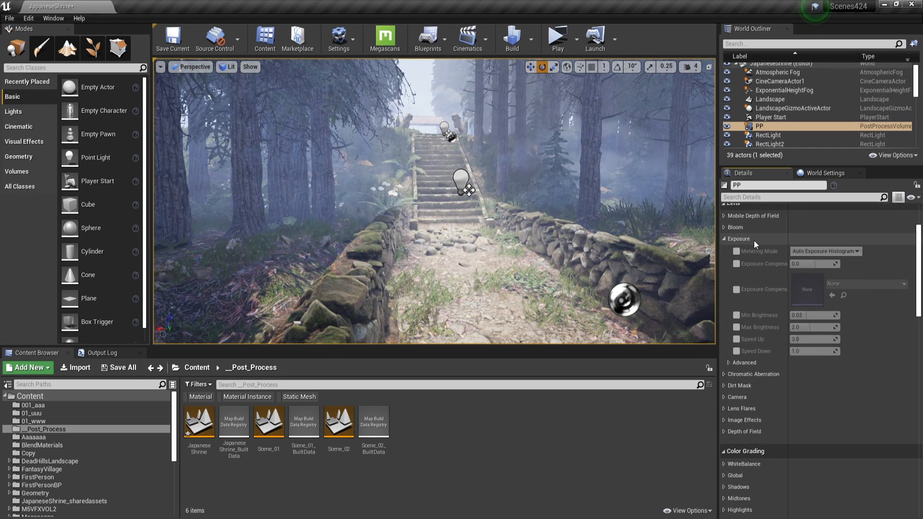
Switch metering to Manual and override camera shutter speed 60 and ISO 100
{"action": "left_click", "coordinate": [736, 252]}
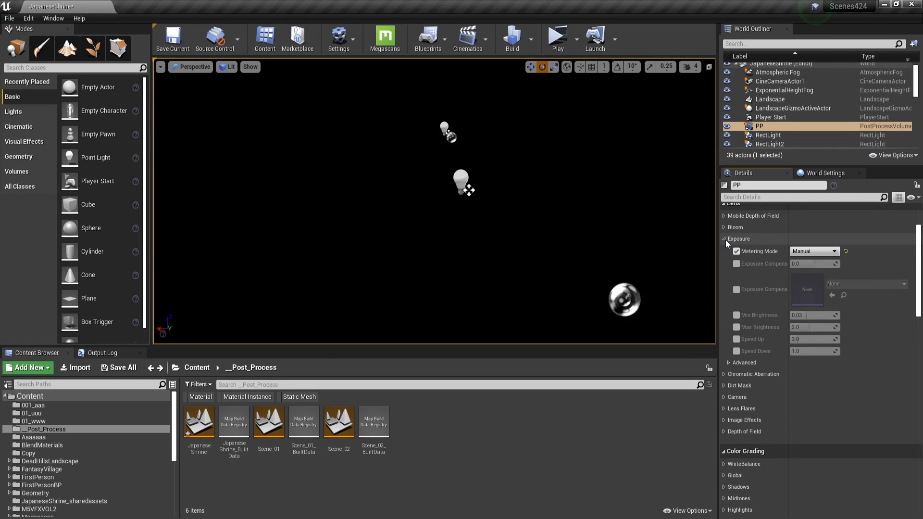
{"action": "left_click", "coordinate": [724, 238]}
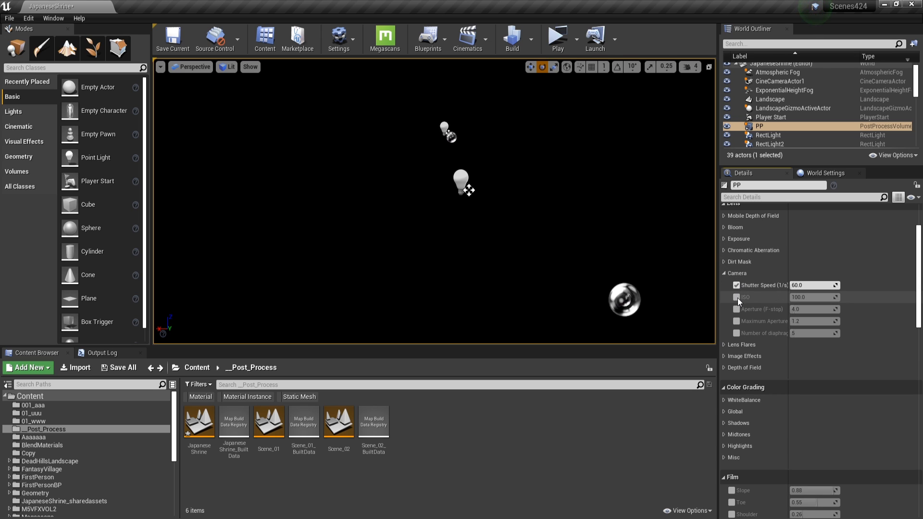
{"action": "left_click", "coordinate": [736, 297]}
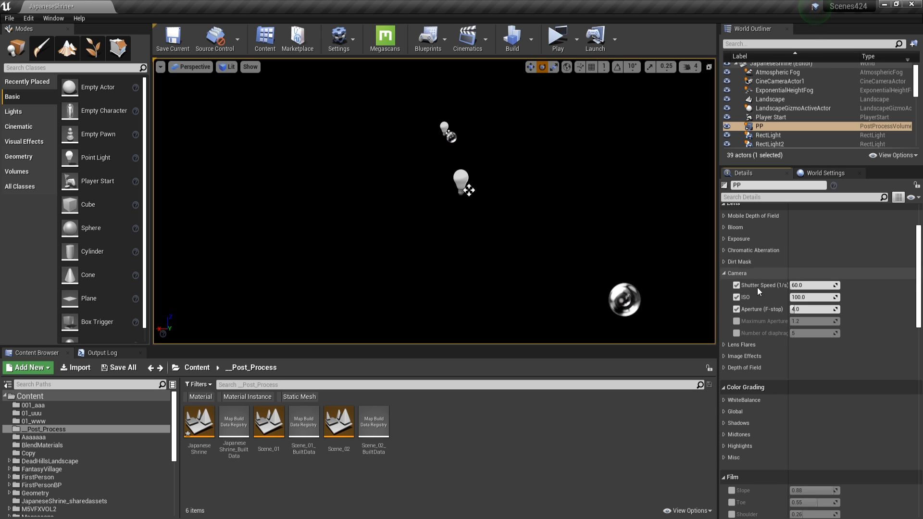